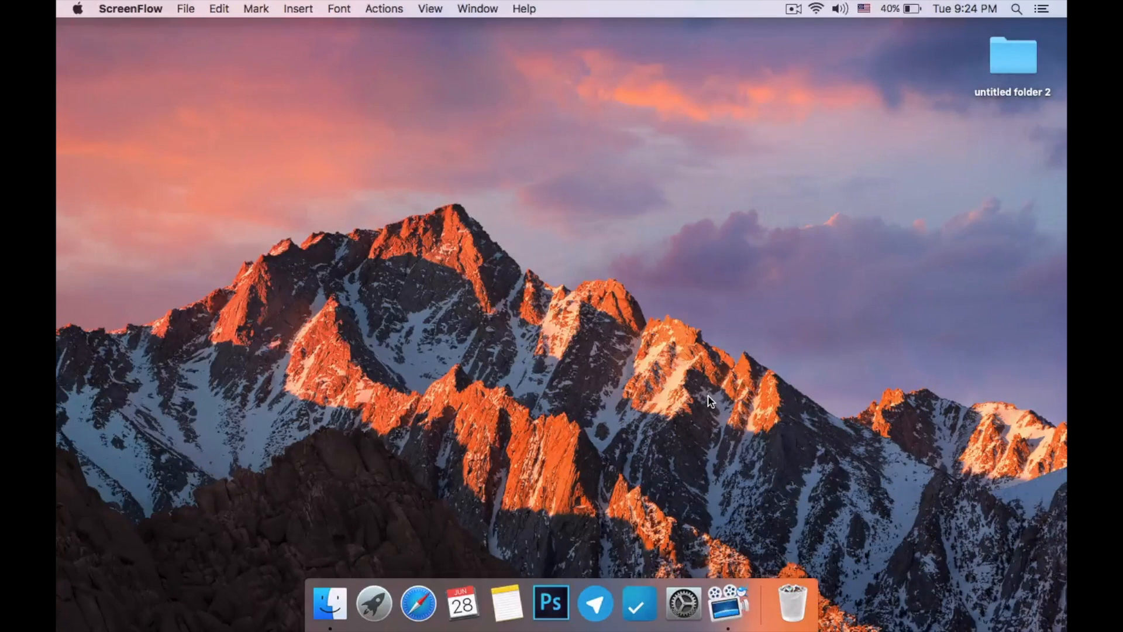
mouse_move(418, 604)
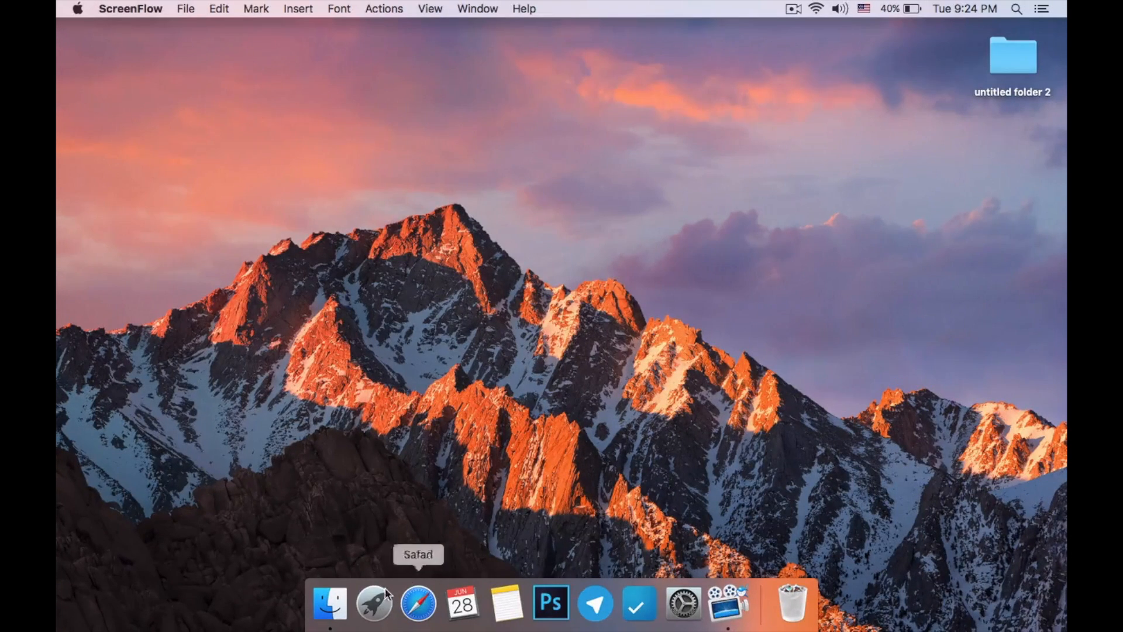
Open Launchpad from the Dock to see the grid of installed applications
left_click(373, 603)
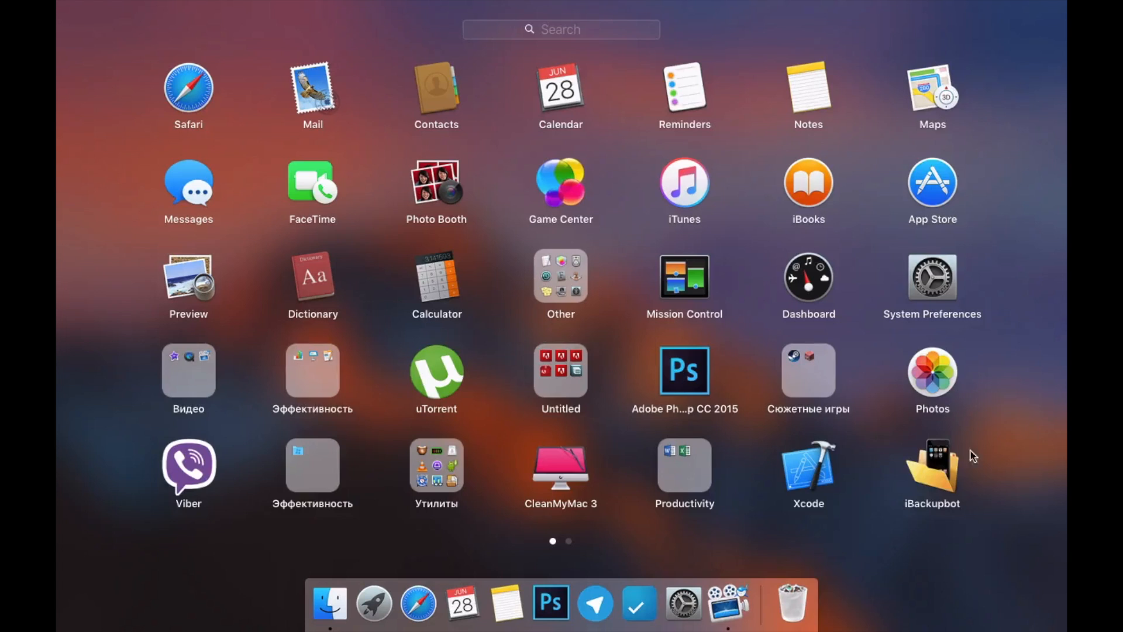
mouse_move(947, 486)
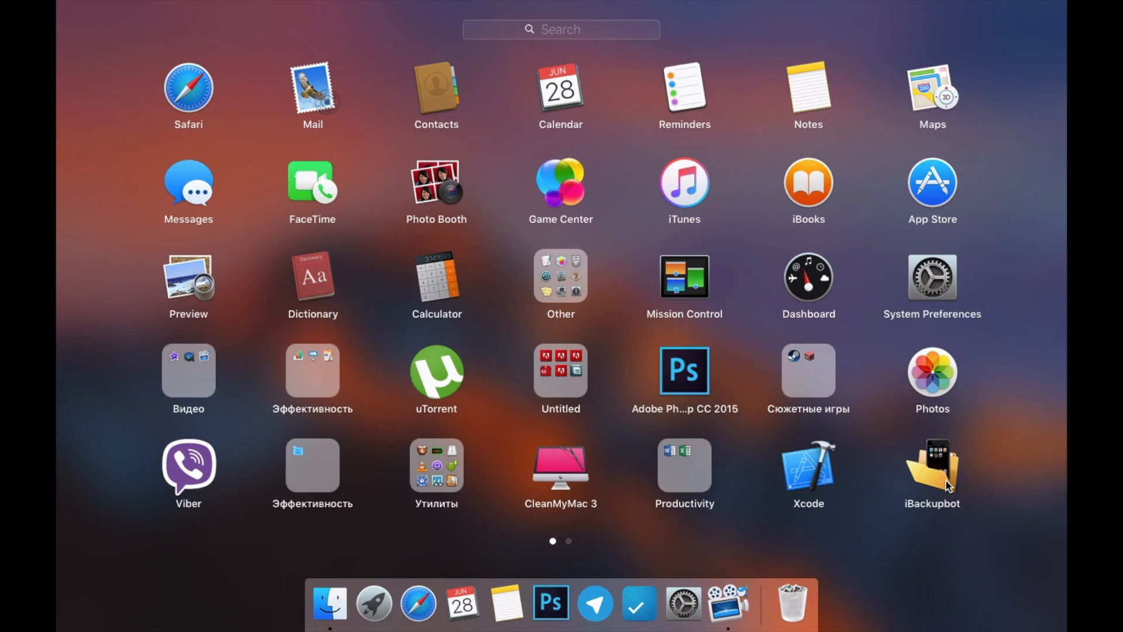
mouse_move(673, 464)
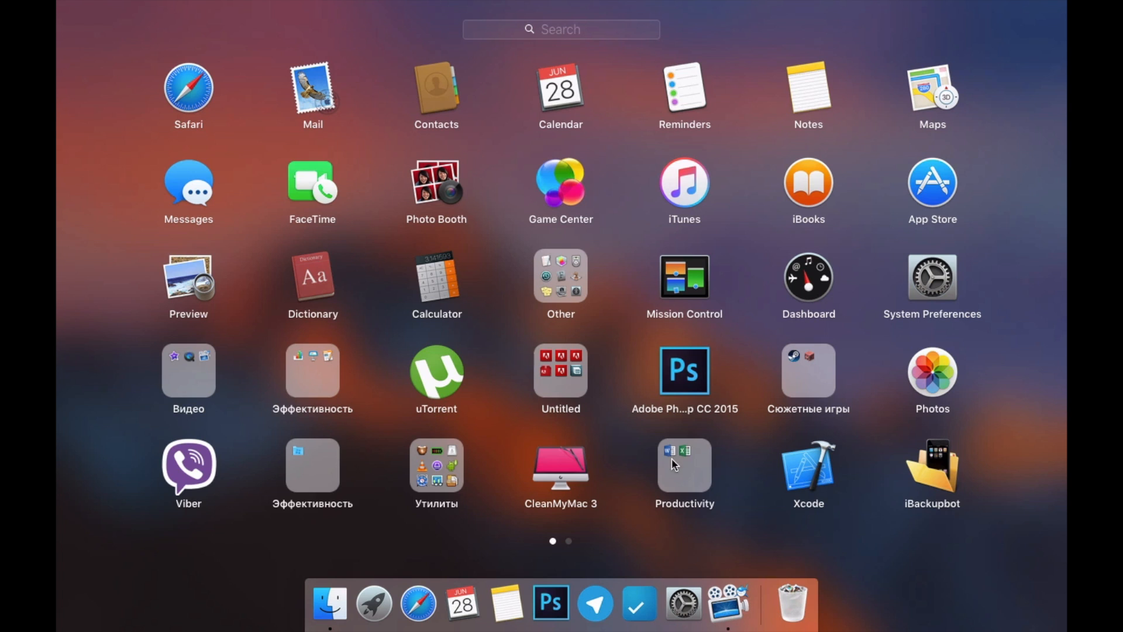
mouse_move(609, 346)
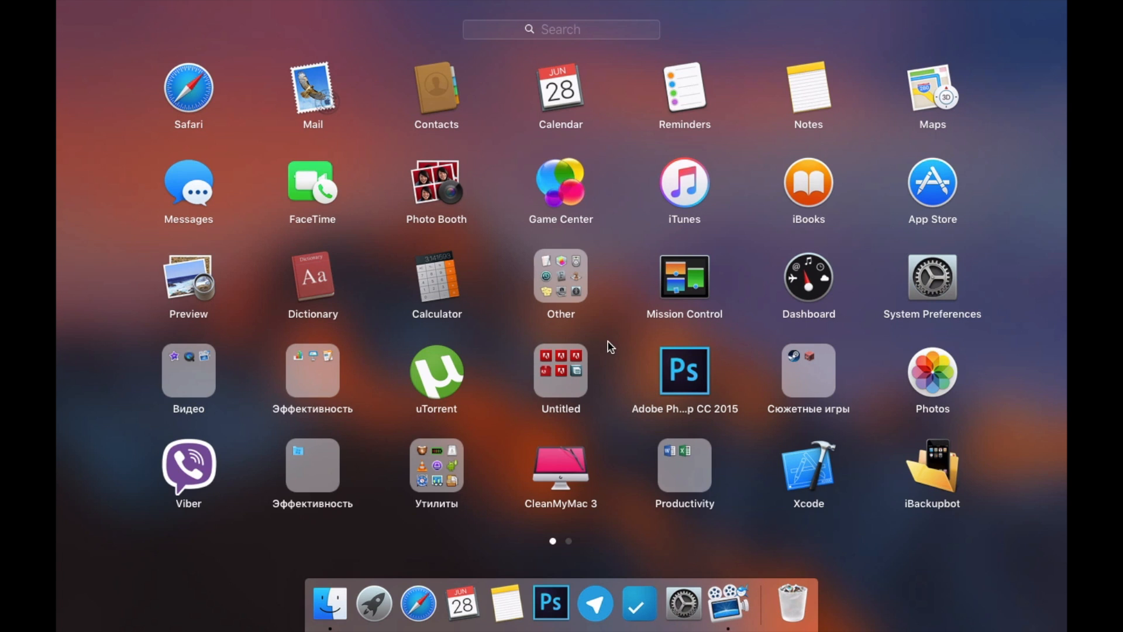
mouse_move(687, 180)
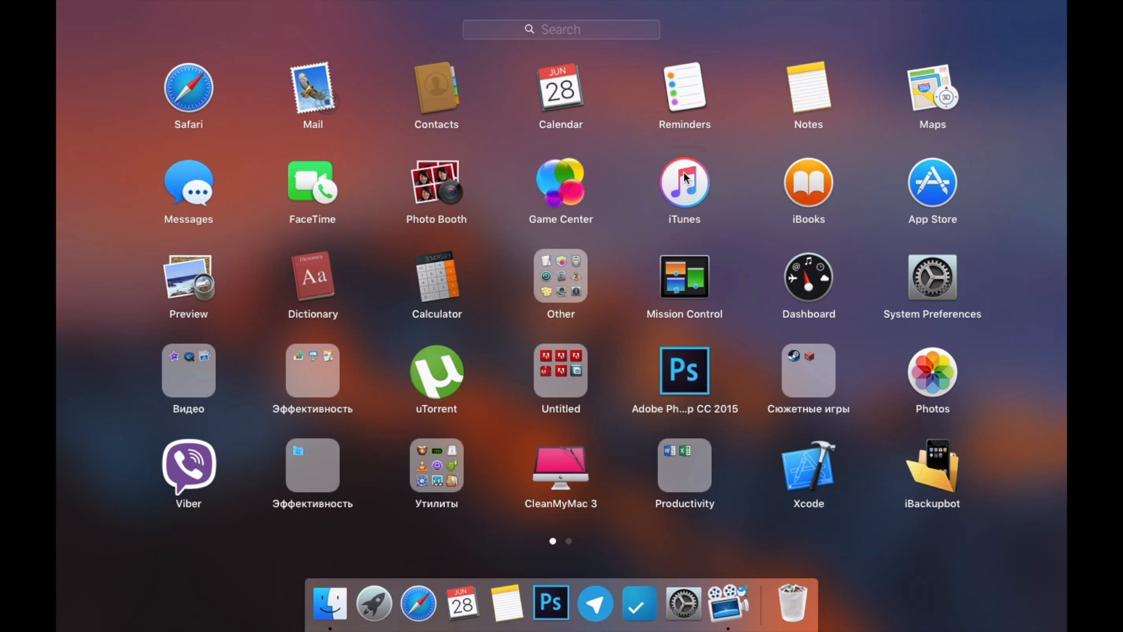
Launch iTunes and show the connected iPhone's Summary page while it backs up to this computer
left_click(683, 182)
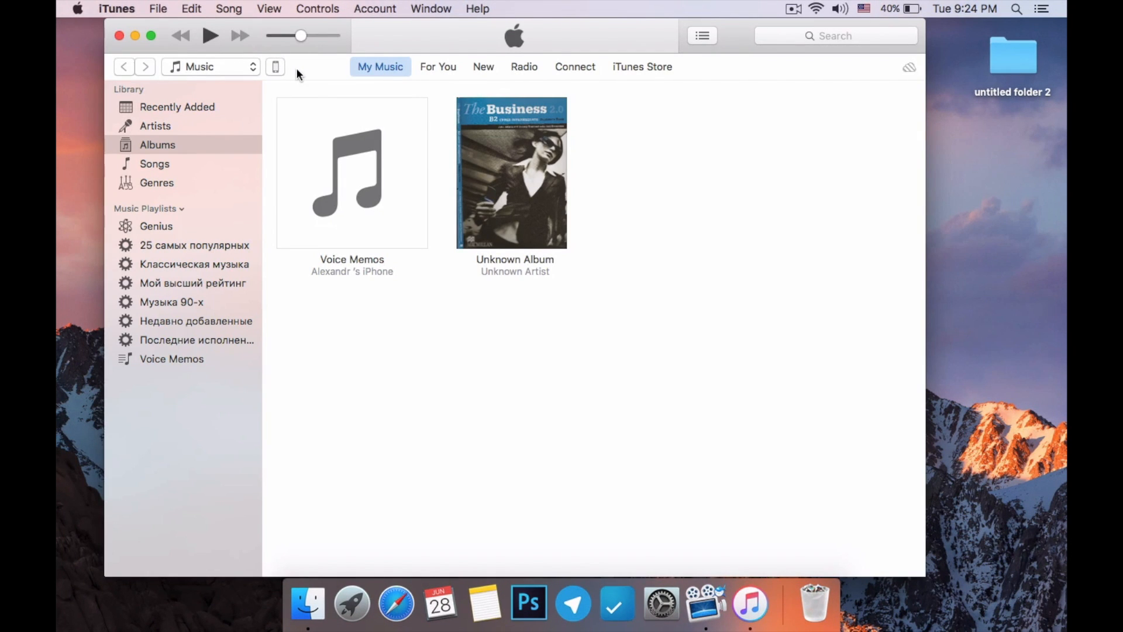
left_click(275, 66)
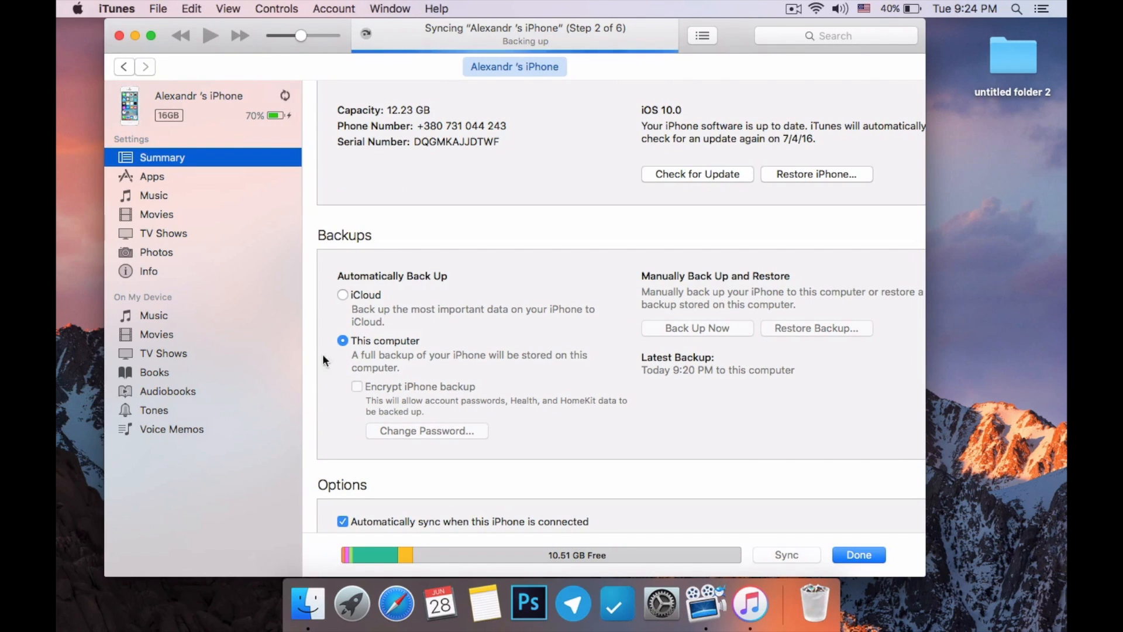
mouse_move(364, 350)
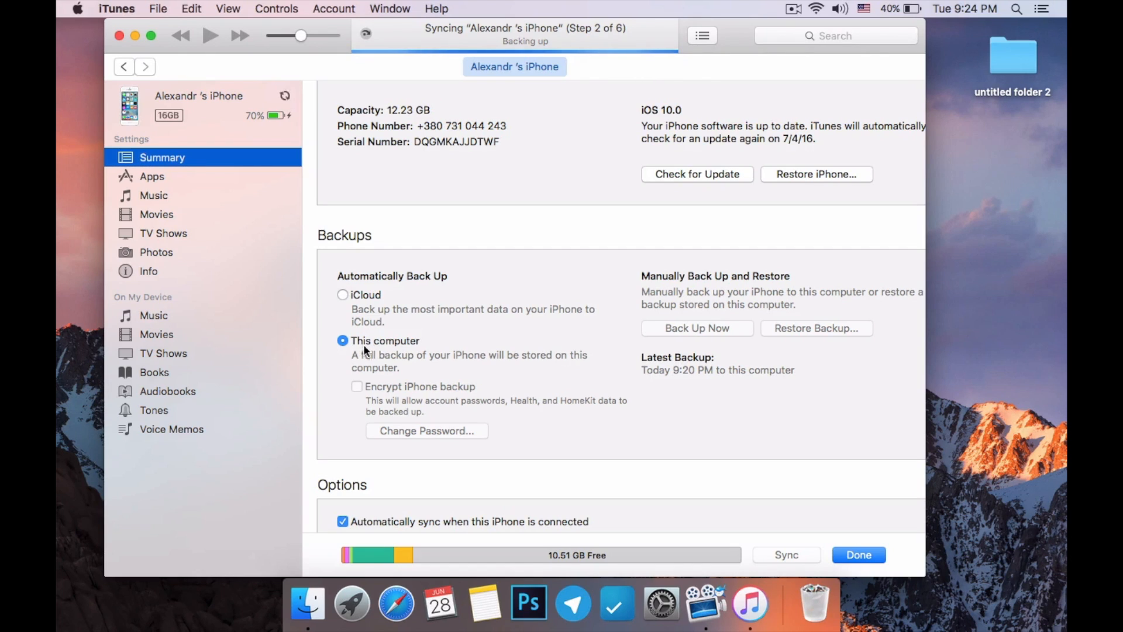
mouse_move(479, 352)
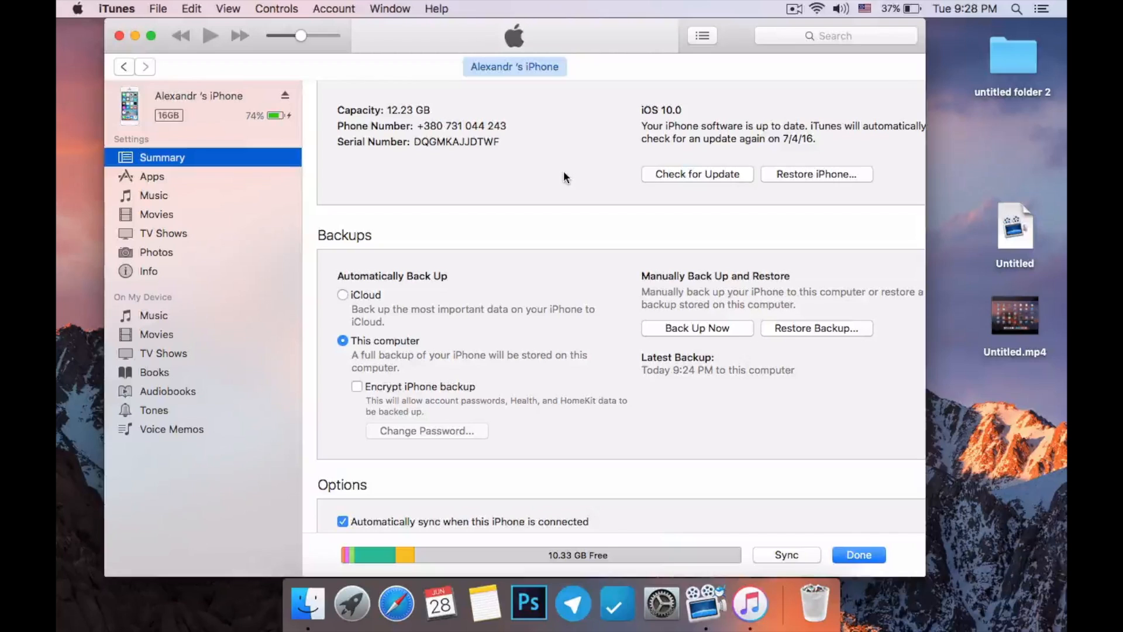
mouse_move(749, 602)
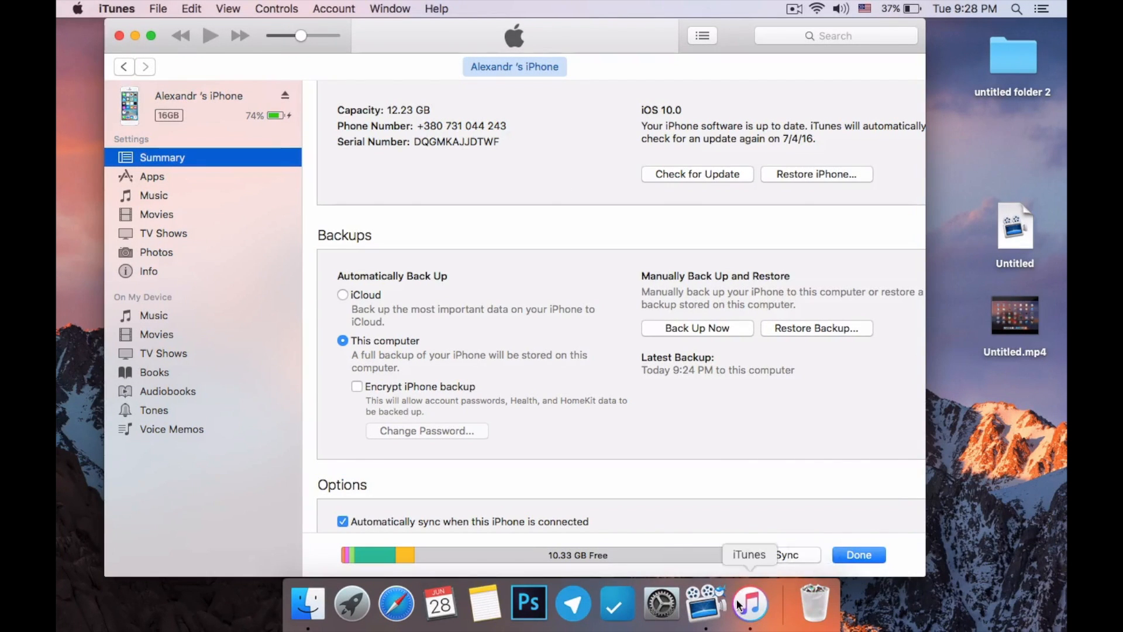
Quit iTunes, launch iBackupBot and select the iPhone 5 backup from 06/28/2016 9:24 PM
left_click(119, 35)
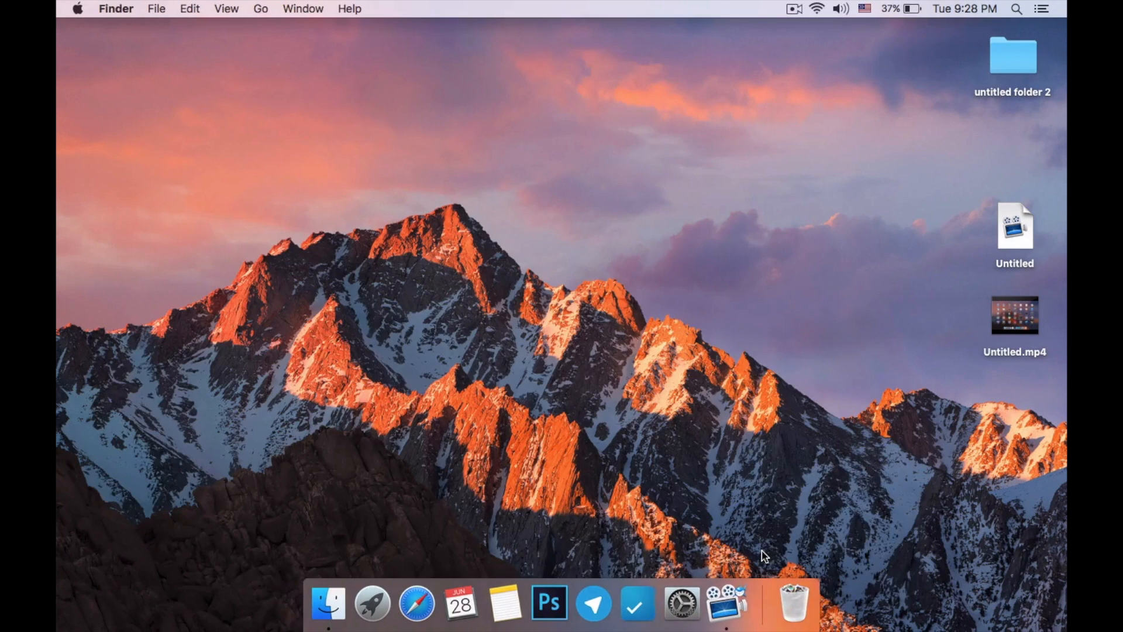
left_click(372, 603)
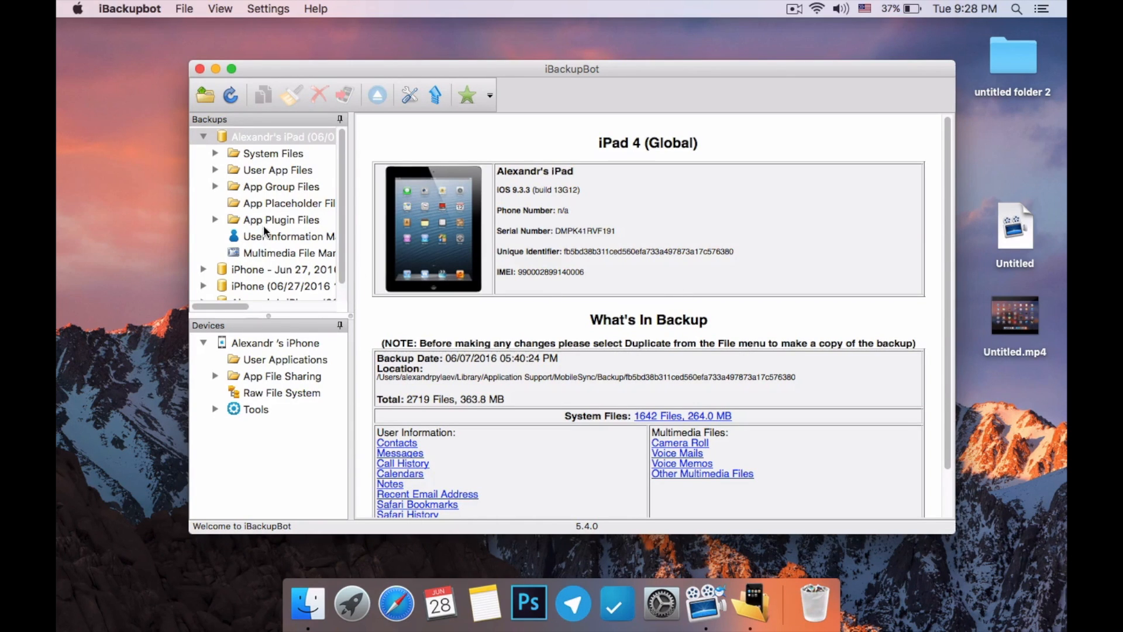
scroll("down", 3)
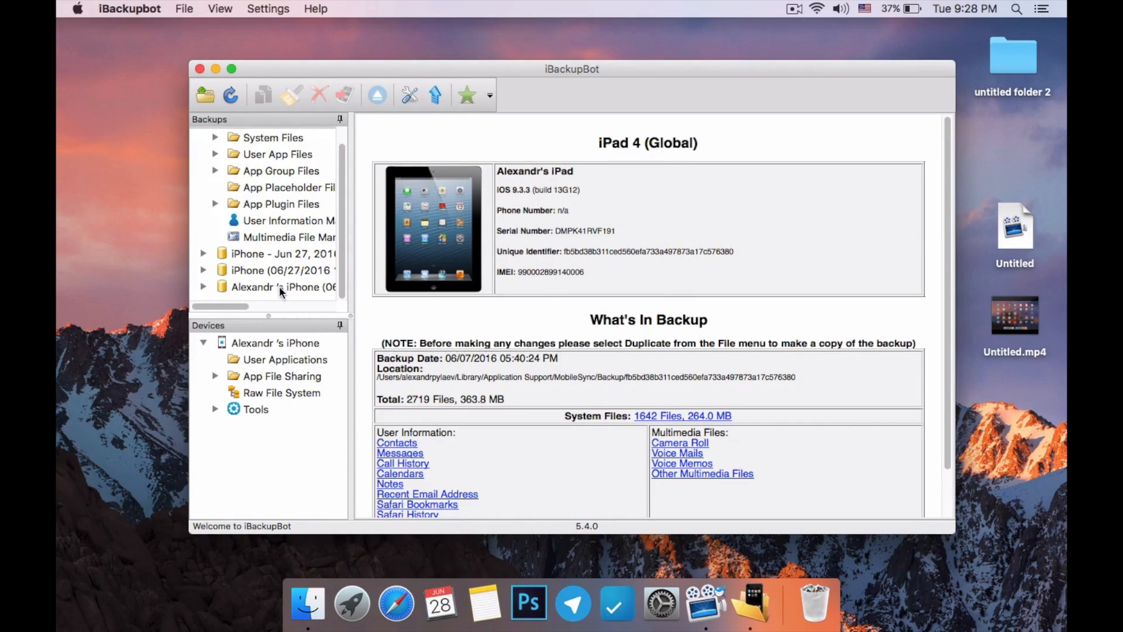
left_click(280, 287)
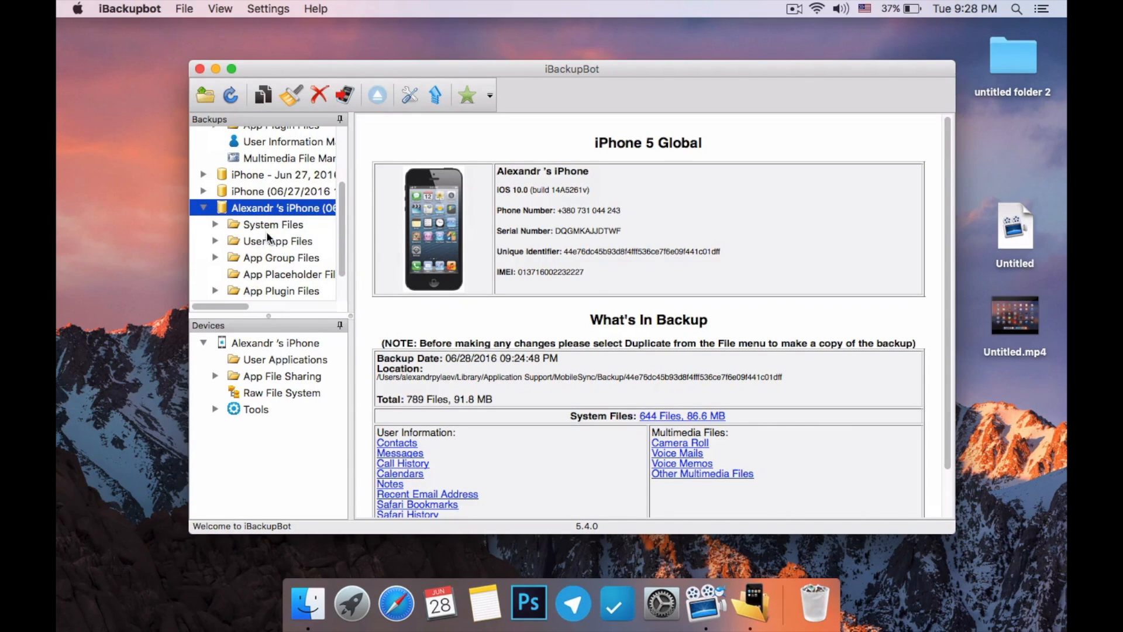
Browse System Files > HomeDomain > Library > Preferences and open com.apple.springboard.plist in XML View
left_click(273, 224)
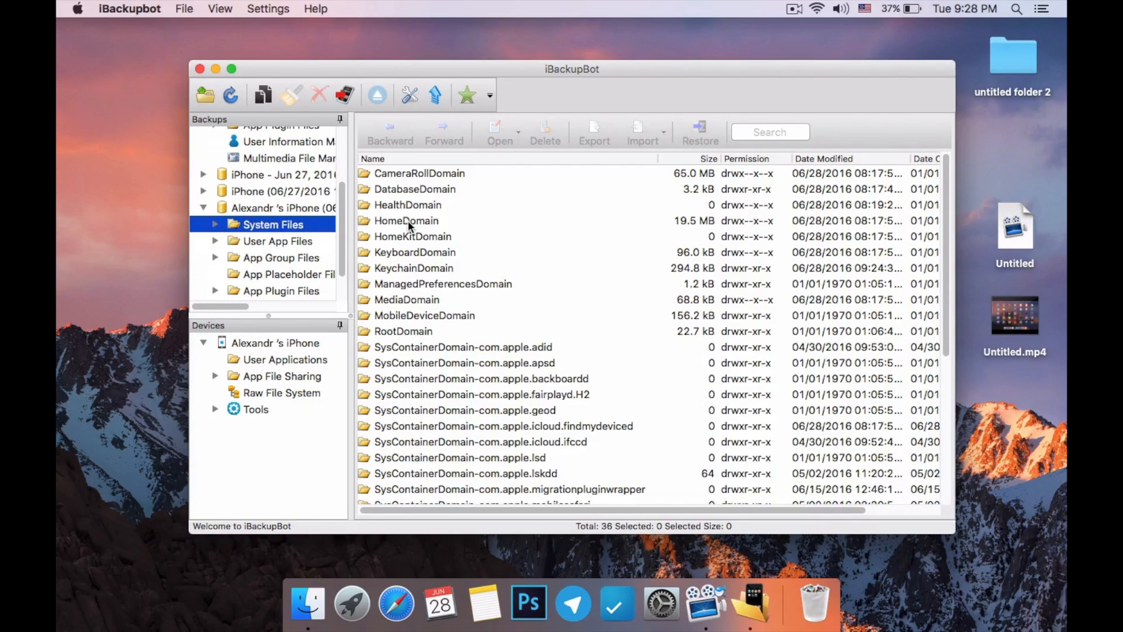
double_click(406, 220)
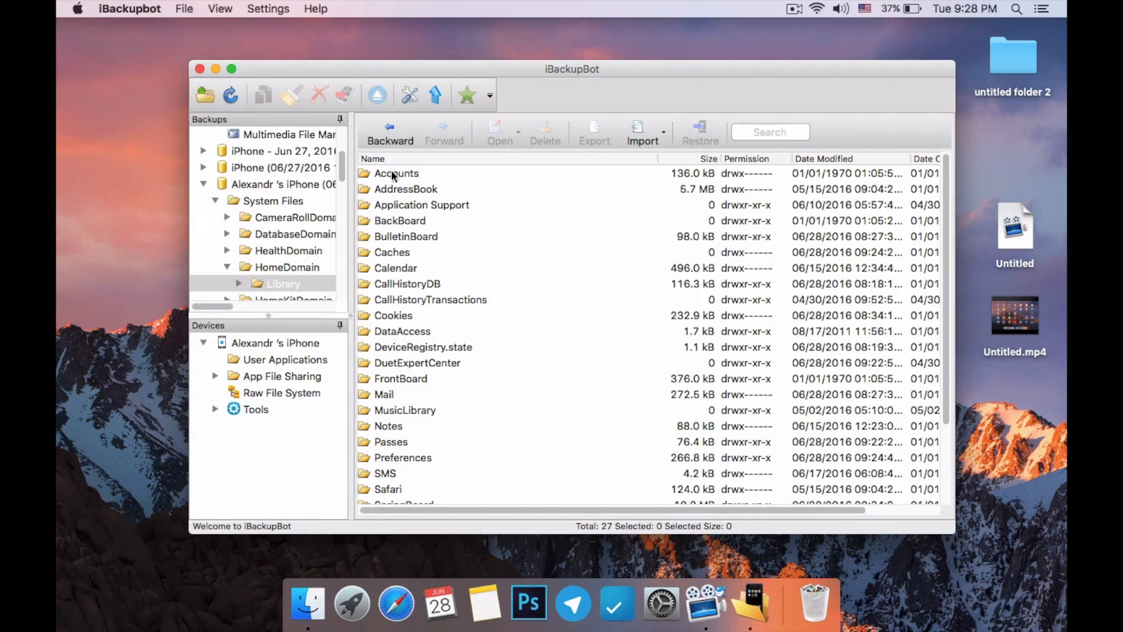
left_click(403, 362)
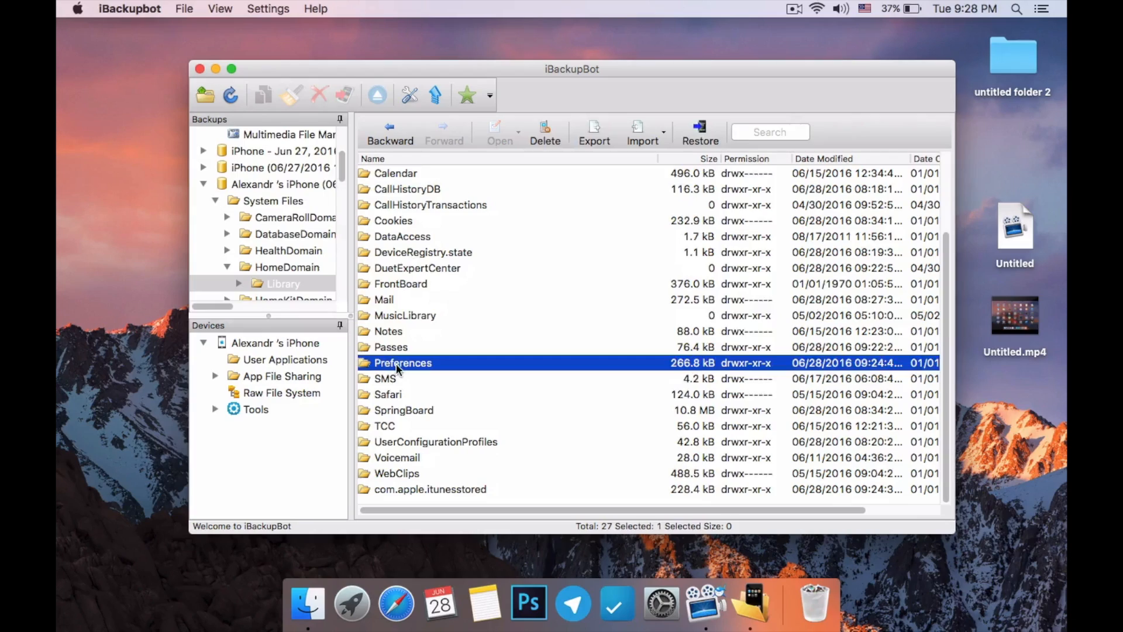
double_click(403, 363)
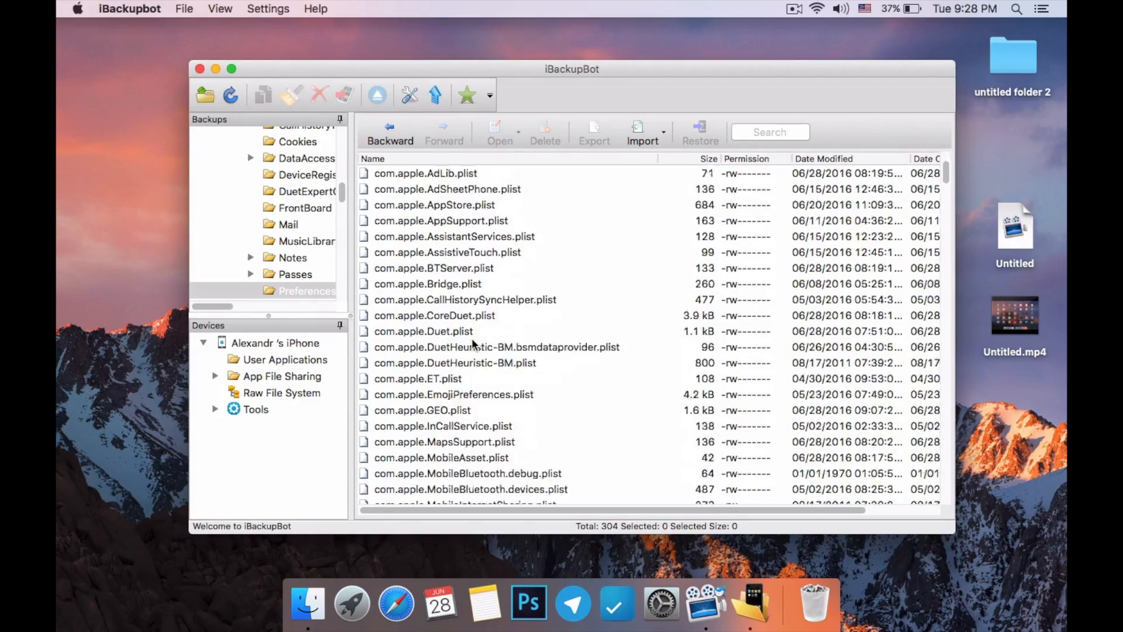
scroll("down", 3)
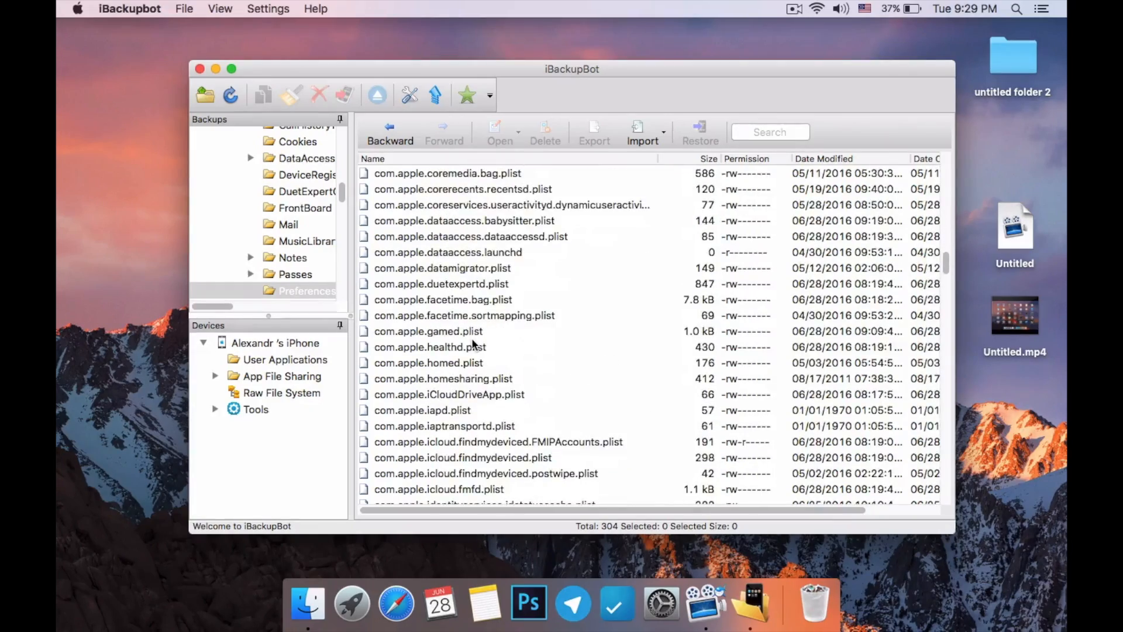
scroll("down", 3)
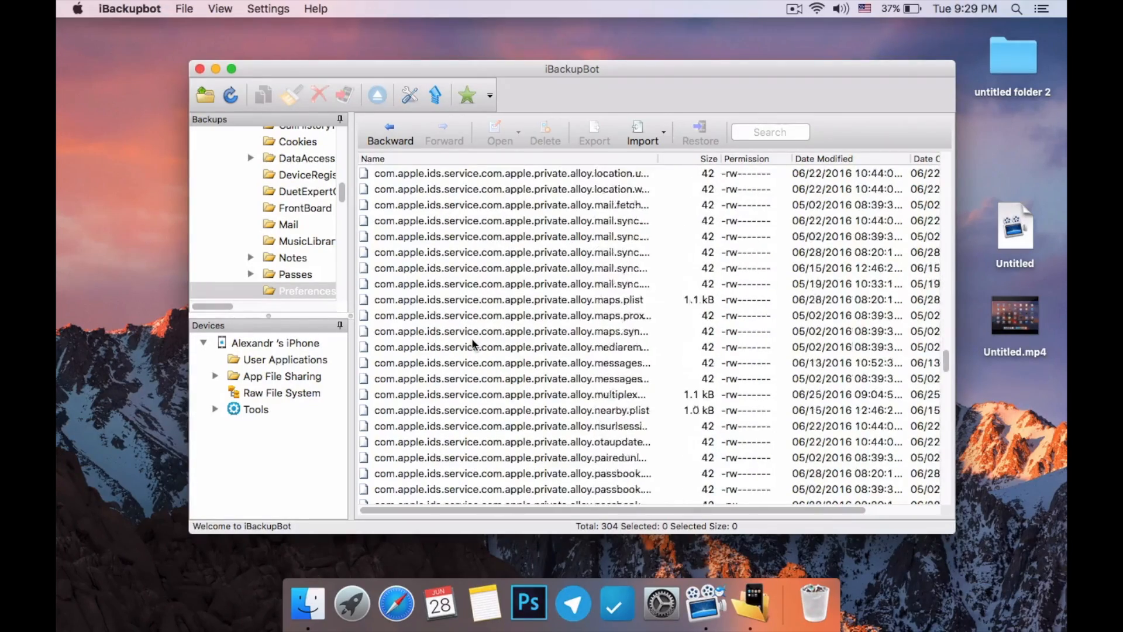
scroll("down", 3)
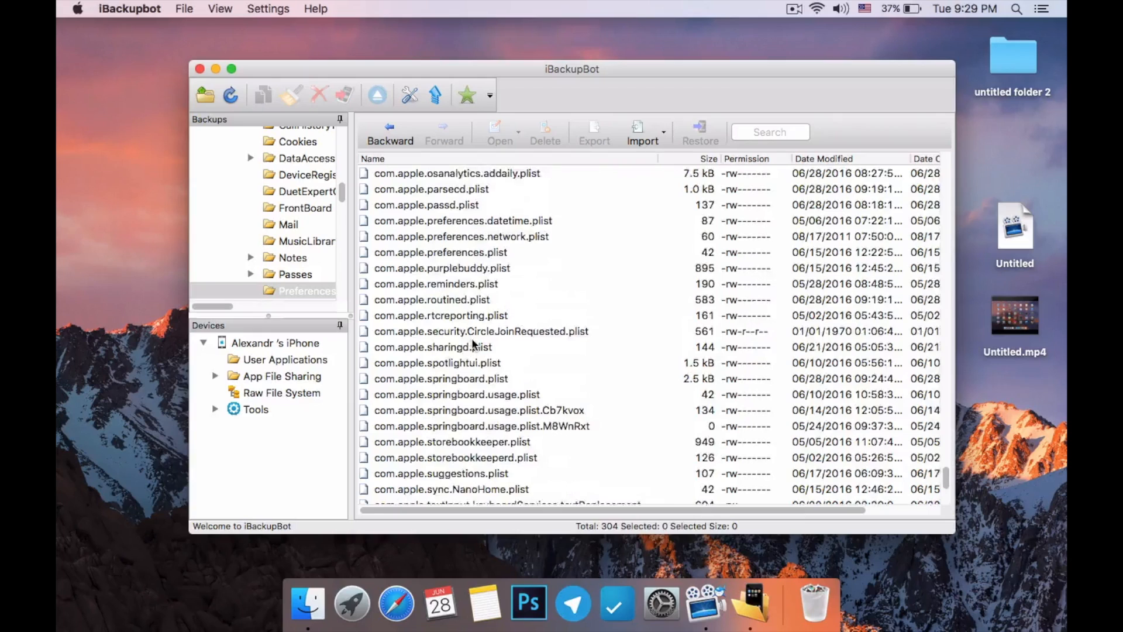
scroll("down", 3)
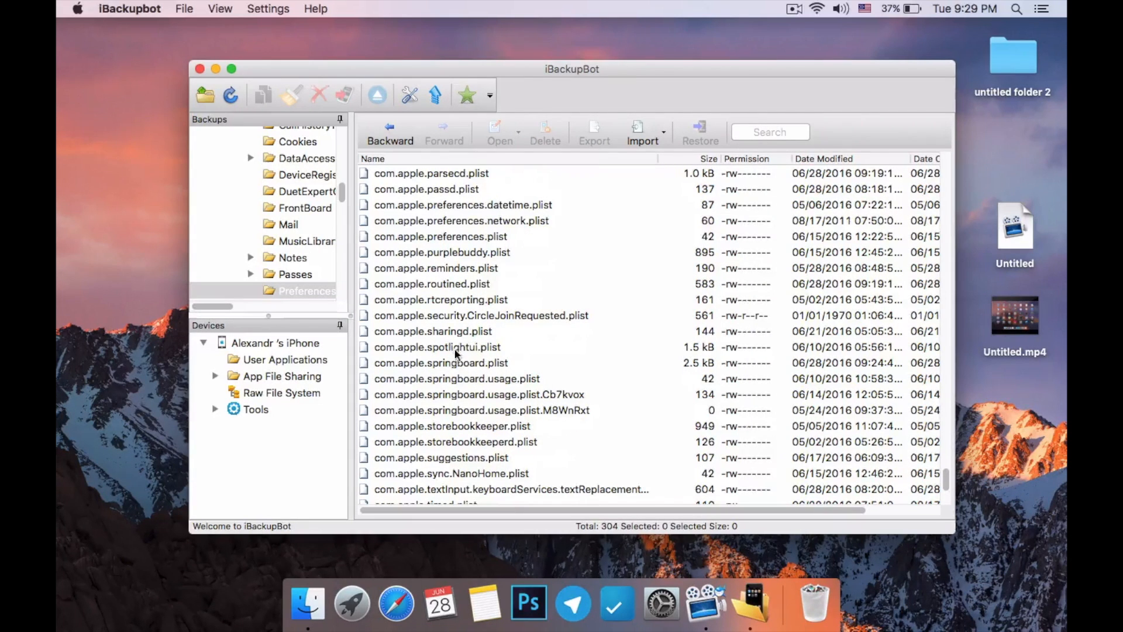
double_click(440, 363)
type("<key")
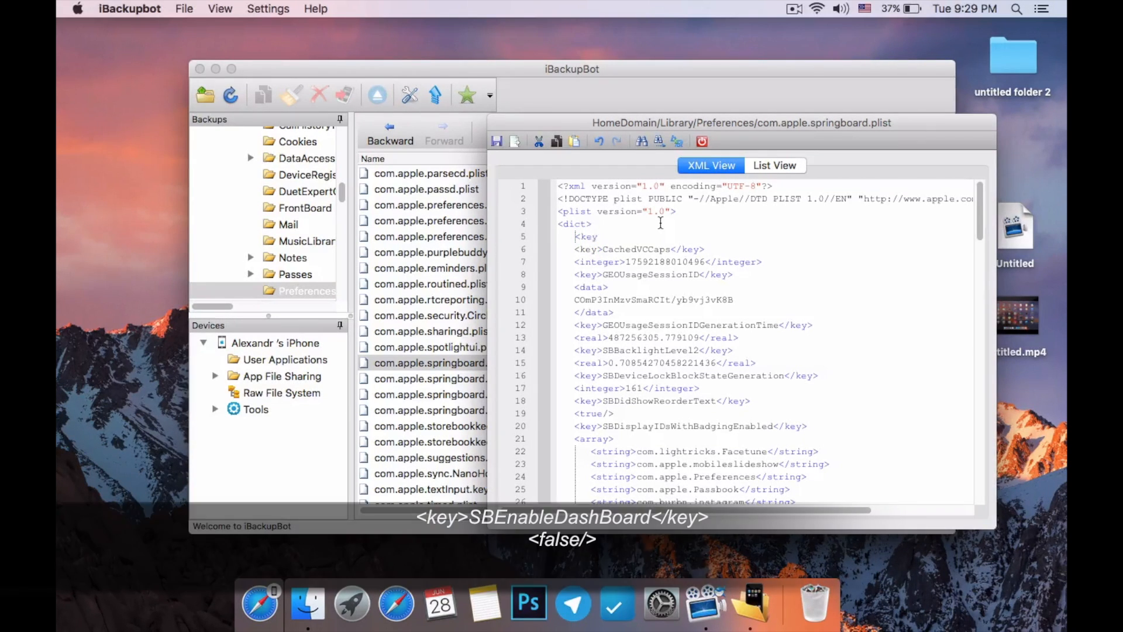
Add the SBEnableDashBoard key set to false below <dict> and save the plist
double_click(587, 236)
type(">SB")
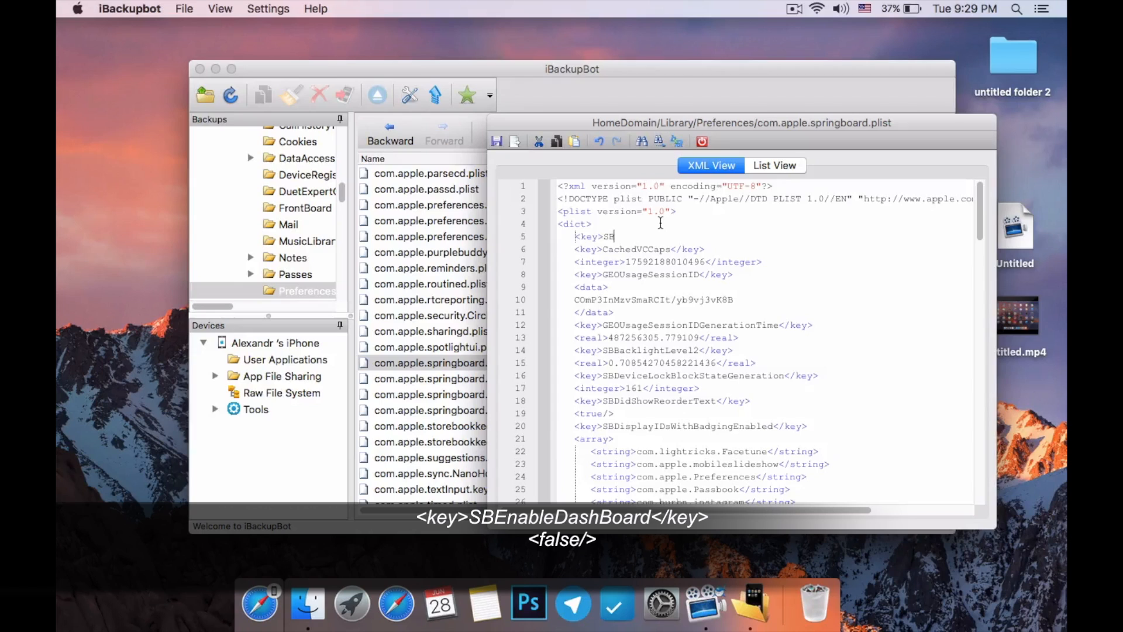
type("Enable")
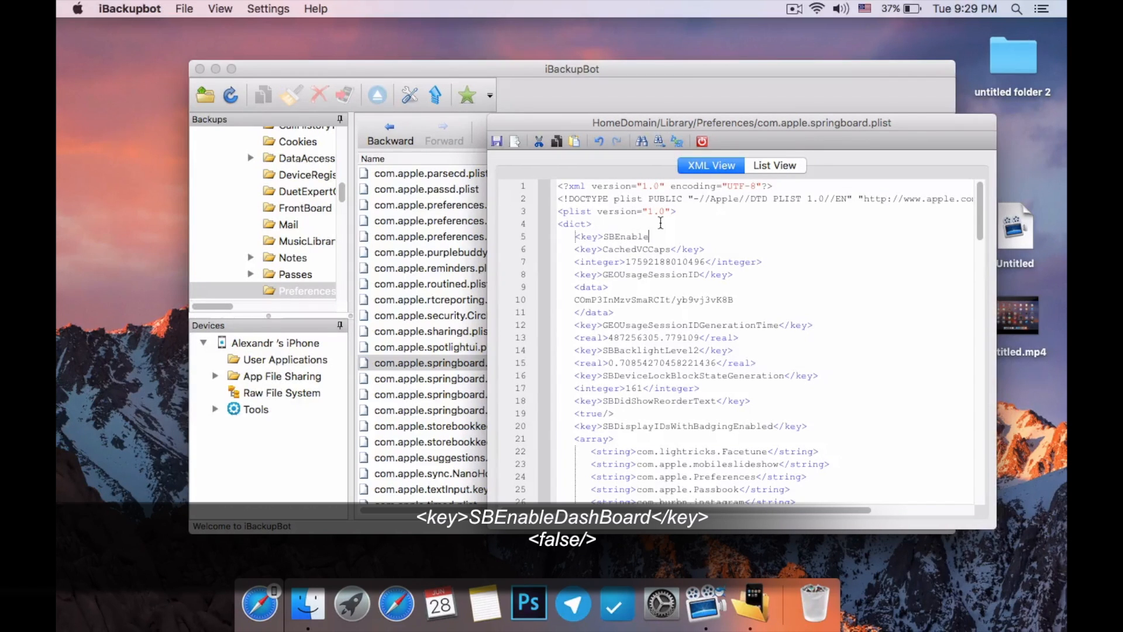
type("DashBoard</key>")
type("<false/>")
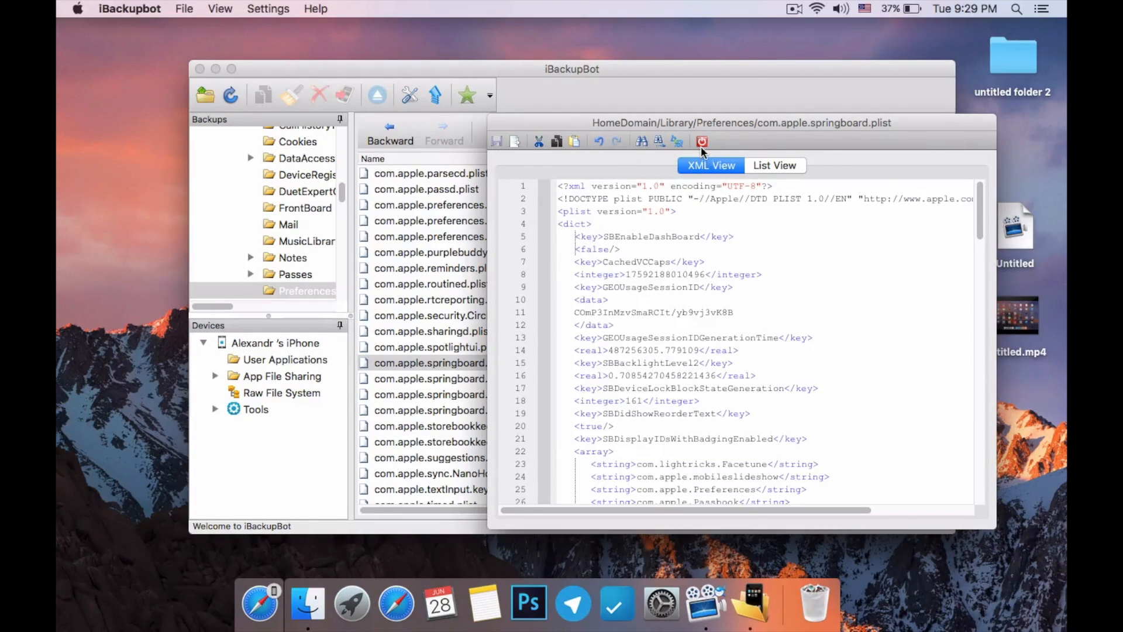
left_click(703, 141)
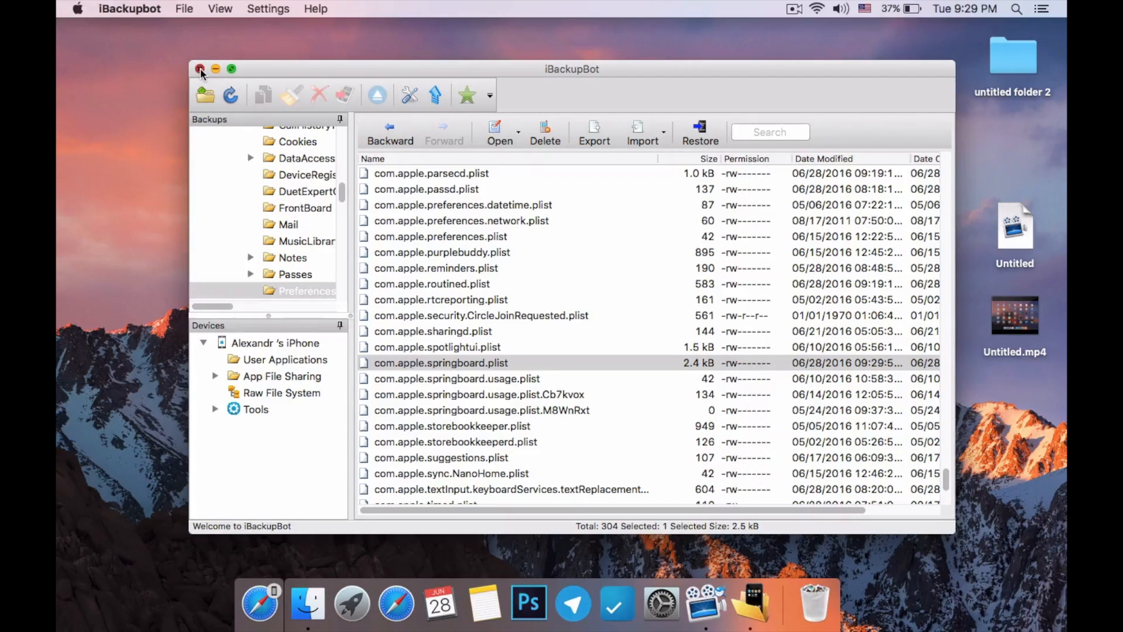
Close iBackupBot, relaunch iTunes from Launchpad, show the iPhone and choose Restore Backup
left_click(201, 69)
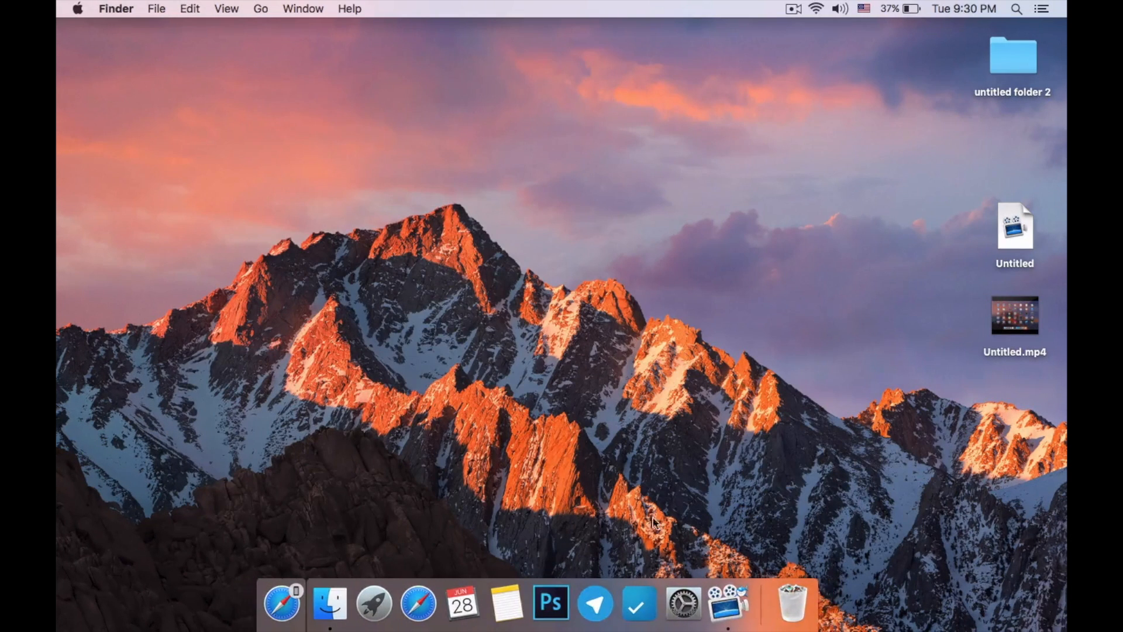
left_click(373, 603)
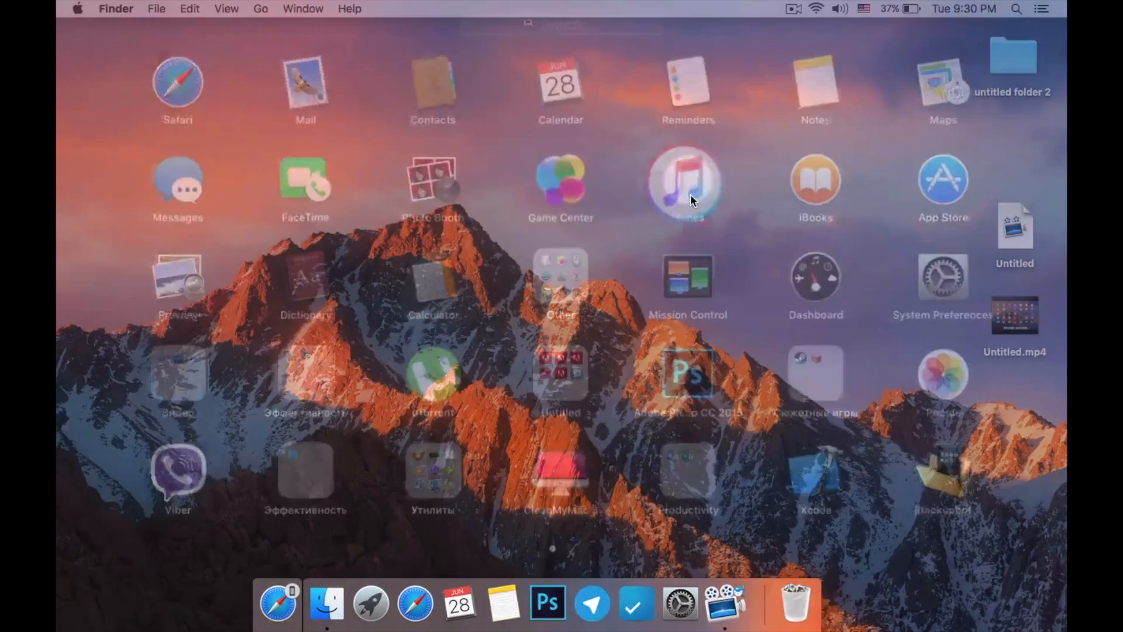
left_click(687, 181)
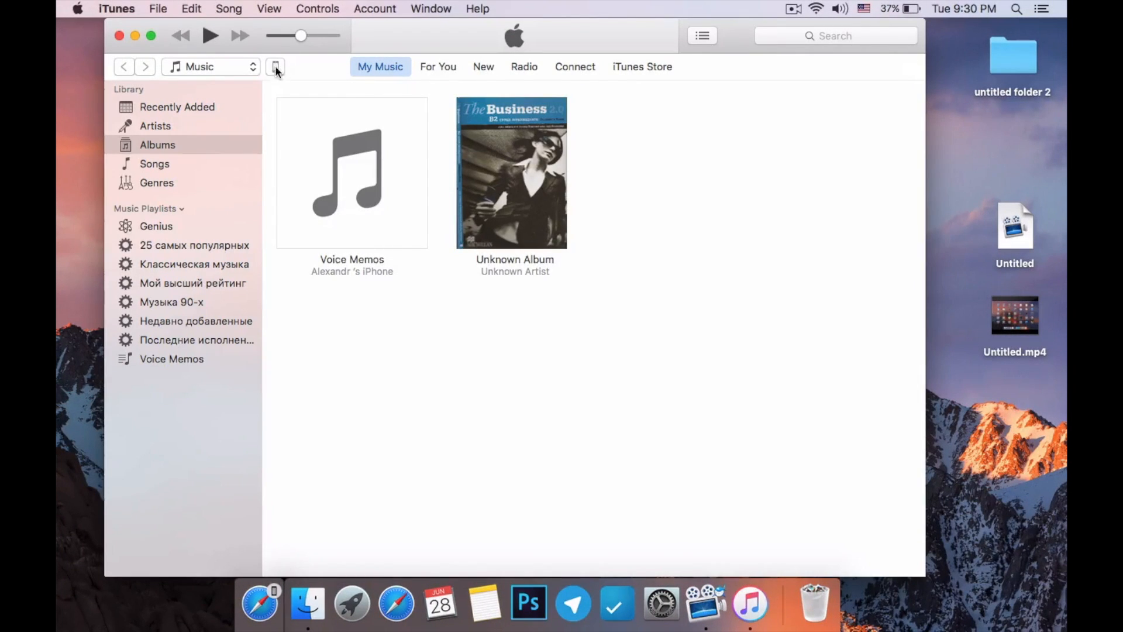
left_click(275, 66)
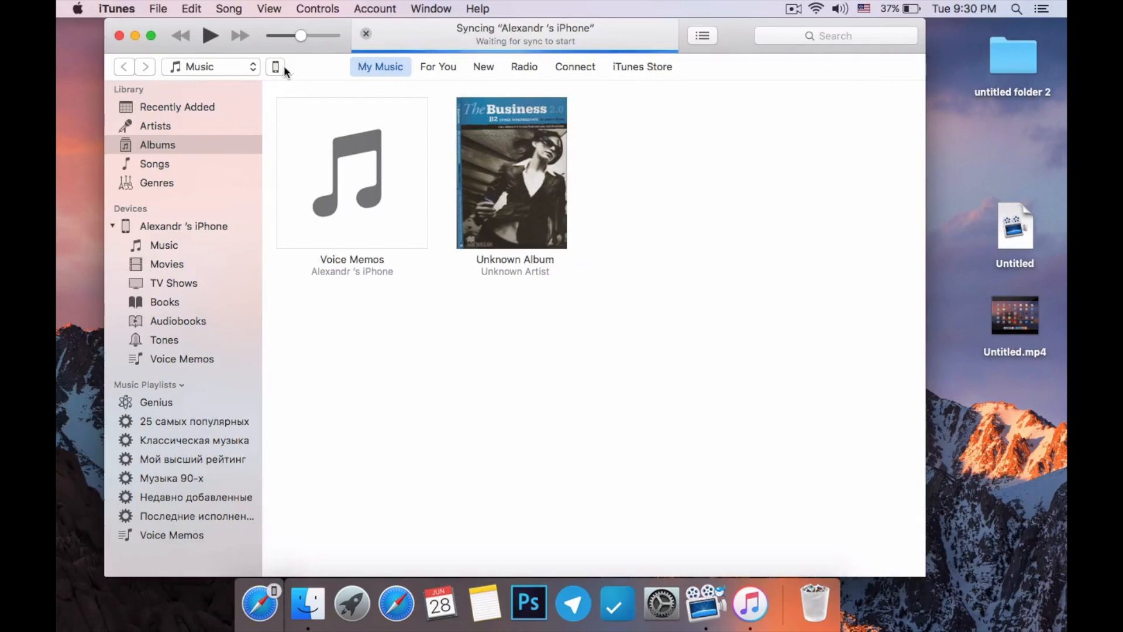
left_click(275, 67)
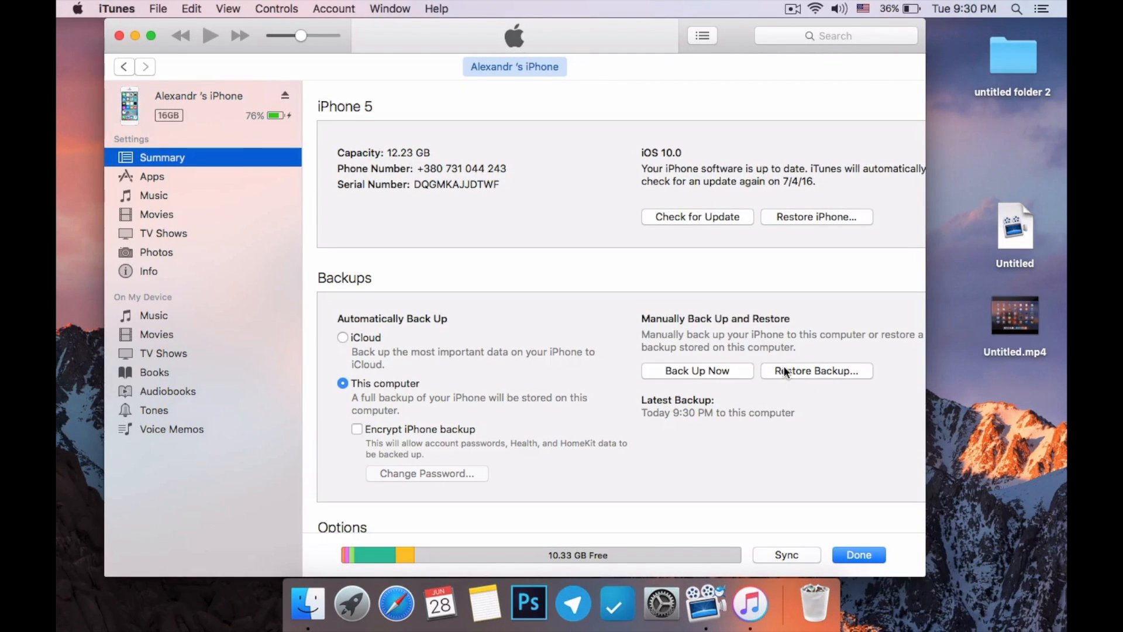
mouse_move(808, 380)
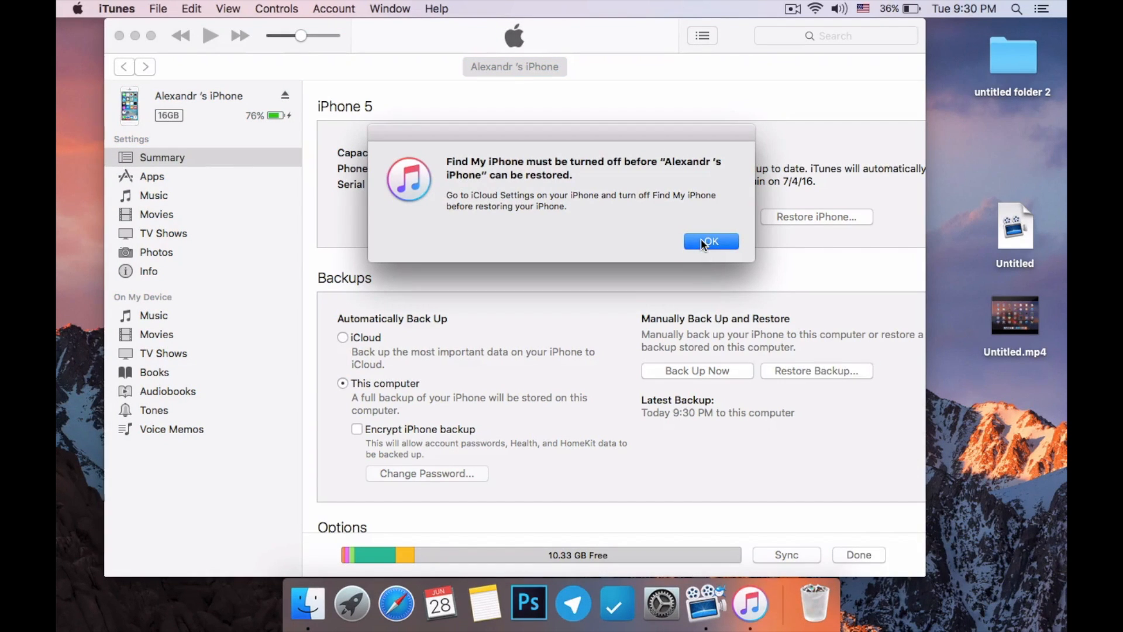
Dismiss the warning and turn off Find My iPhone in the iPhone's Settings > iCloud
left_click(711, 242)
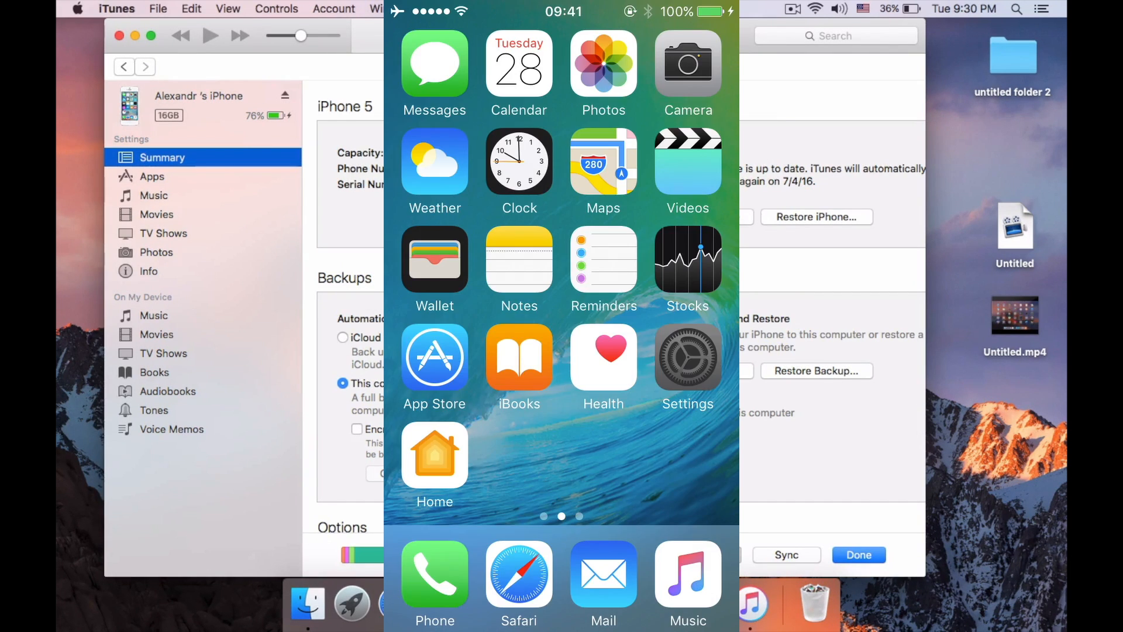
left_click(687, 358)
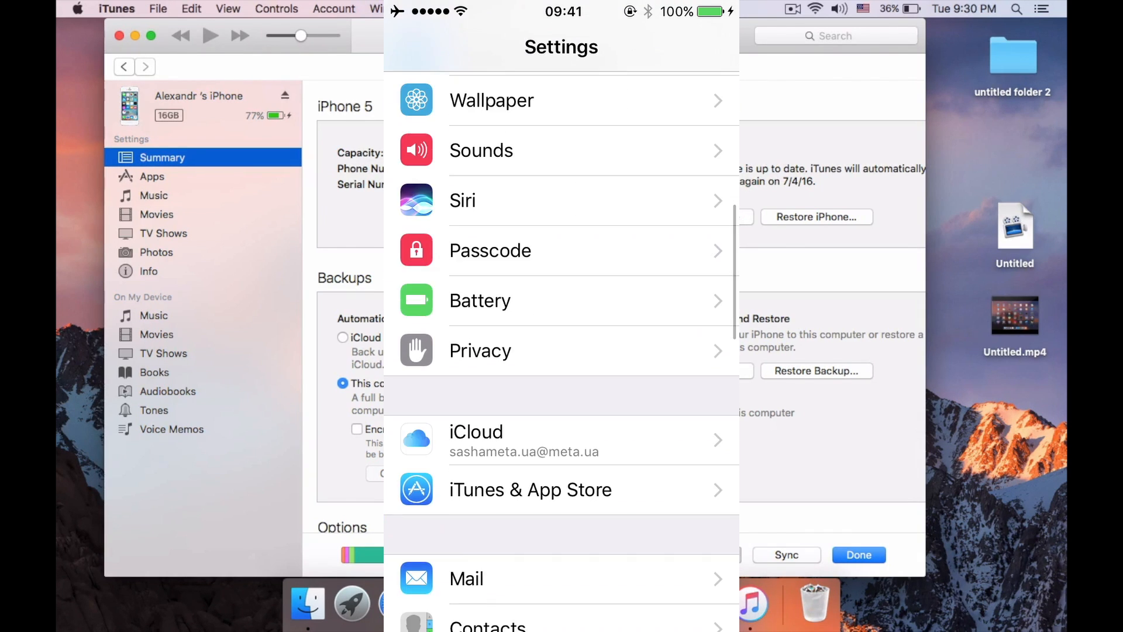
left_click(562, 440)
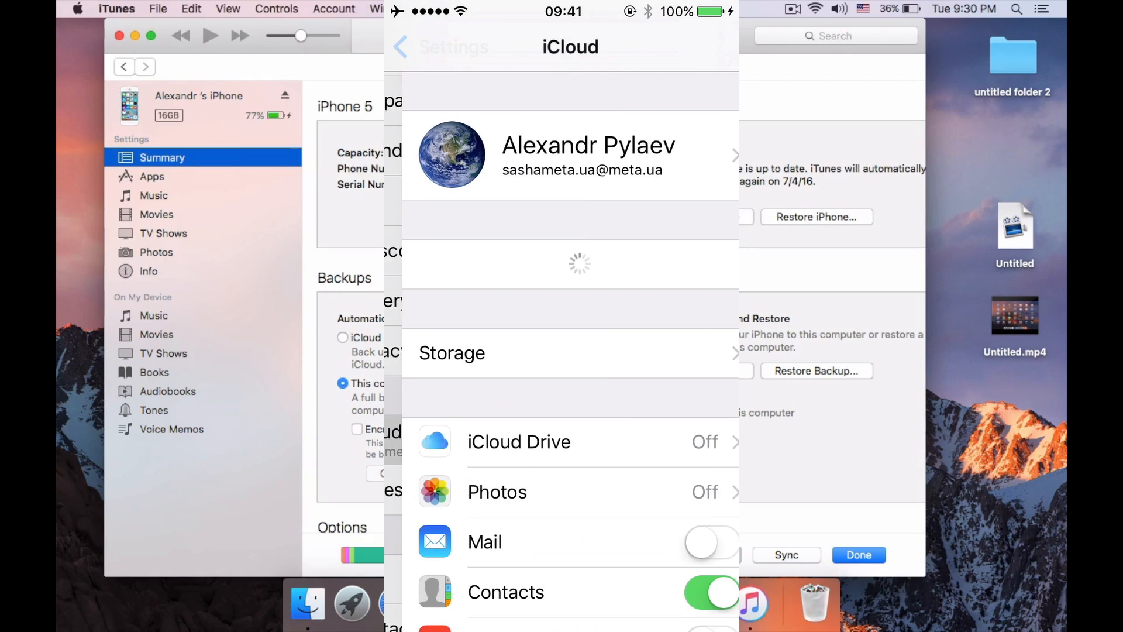
scroll("down", 3)
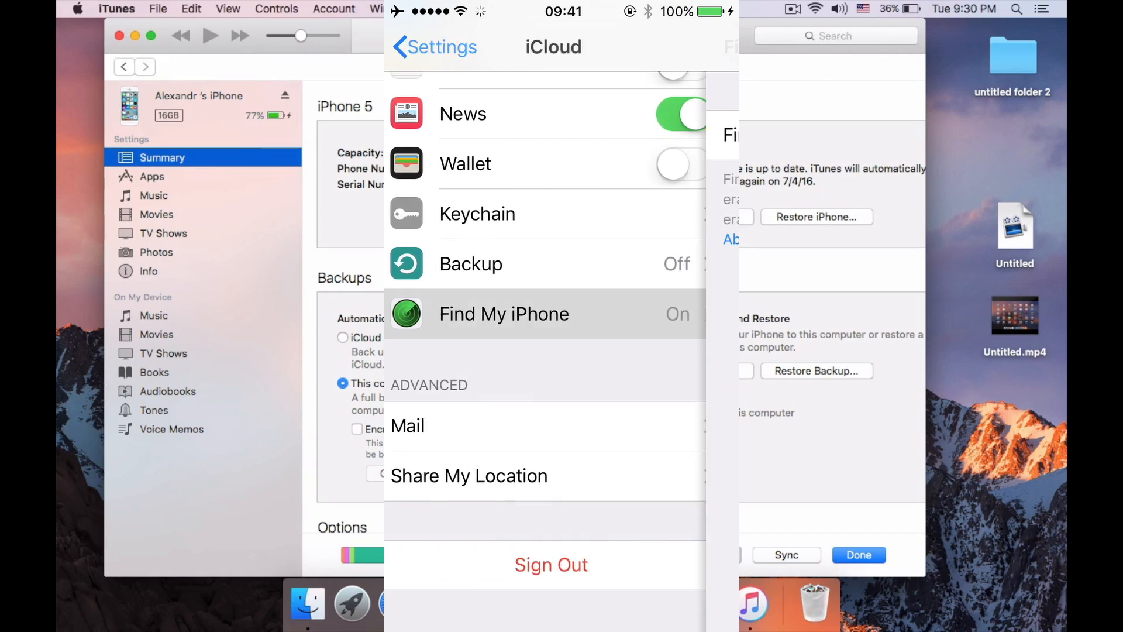
left_click(504, 313)
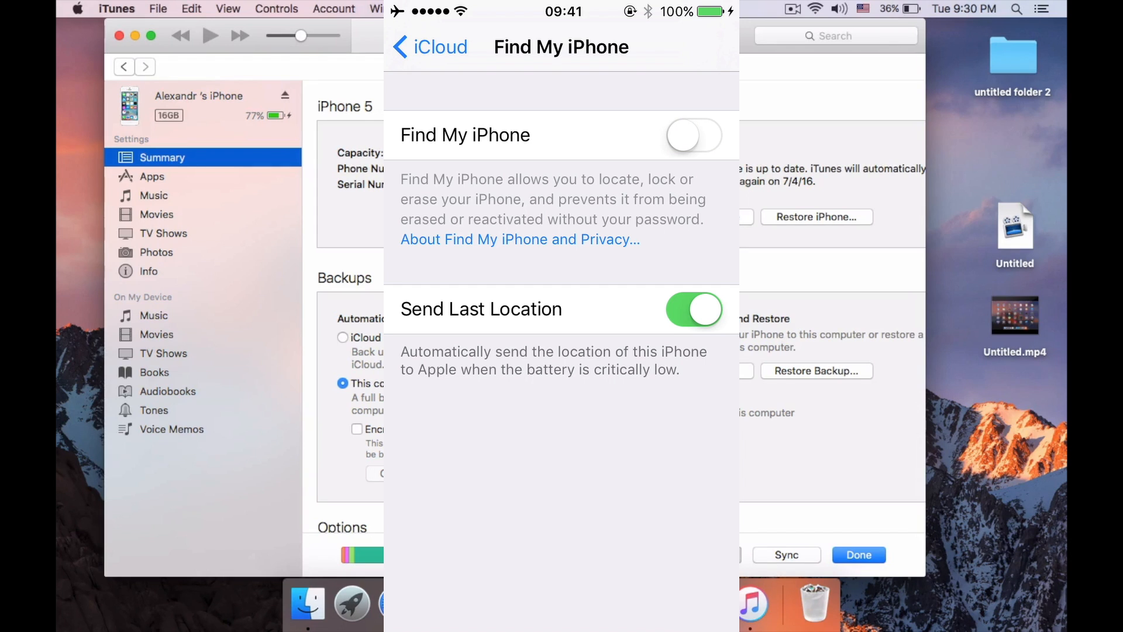
left_click(692, 136)
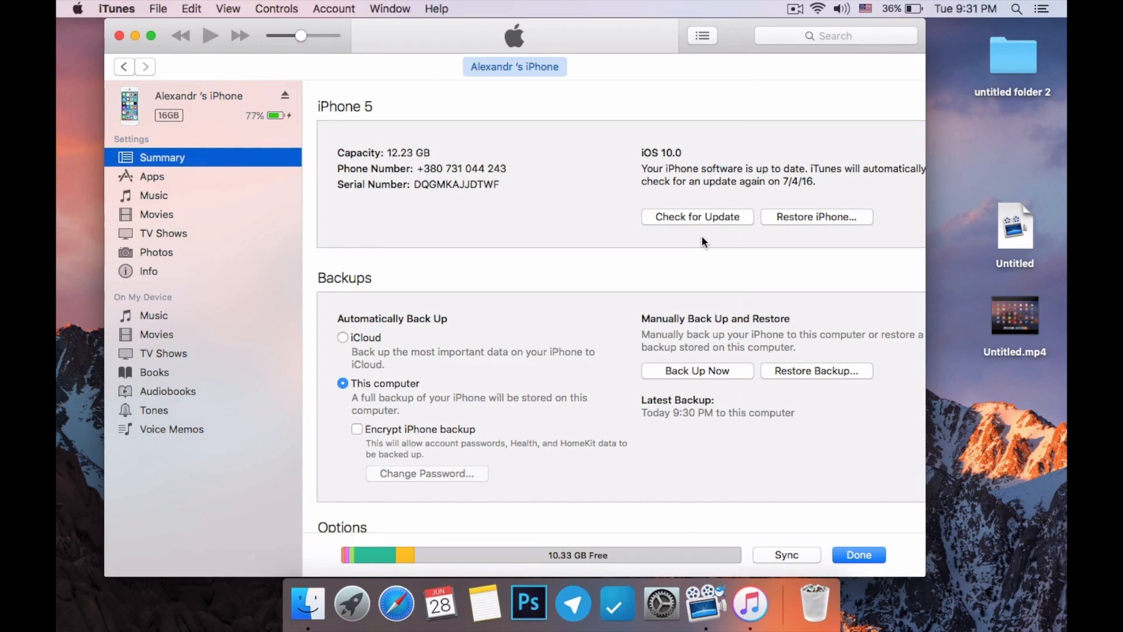
mouse_move(820, 358)
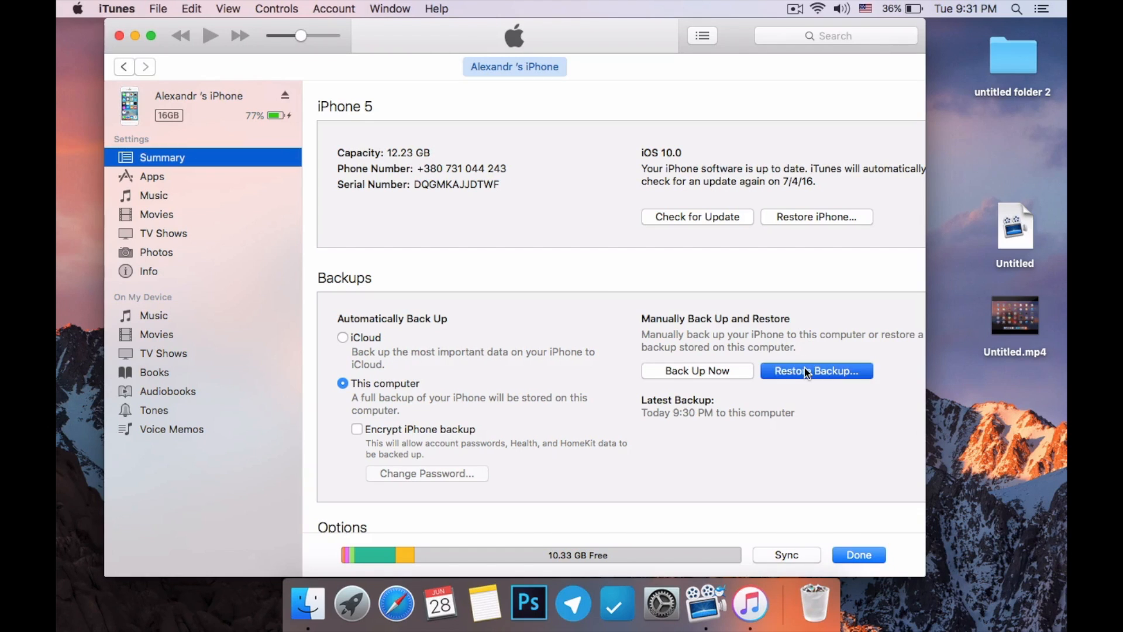
Start Restore Backup and pick the iPhone's backup from today at 9:30 PM
left_click(816, 370)
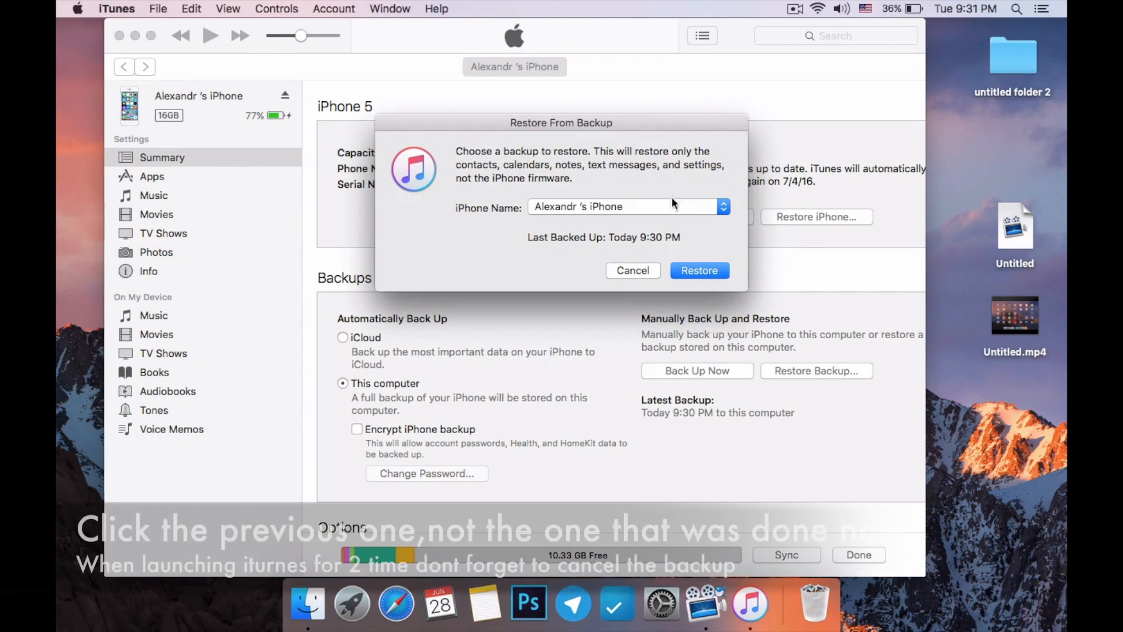
left_click(721, 206)
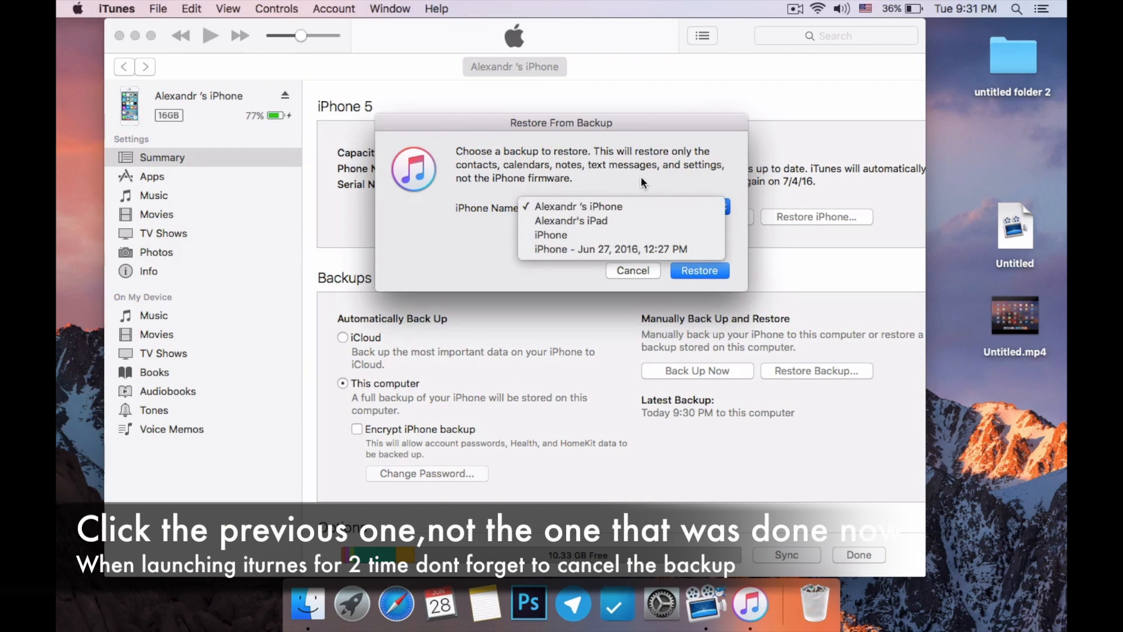
left_click(578, 206)
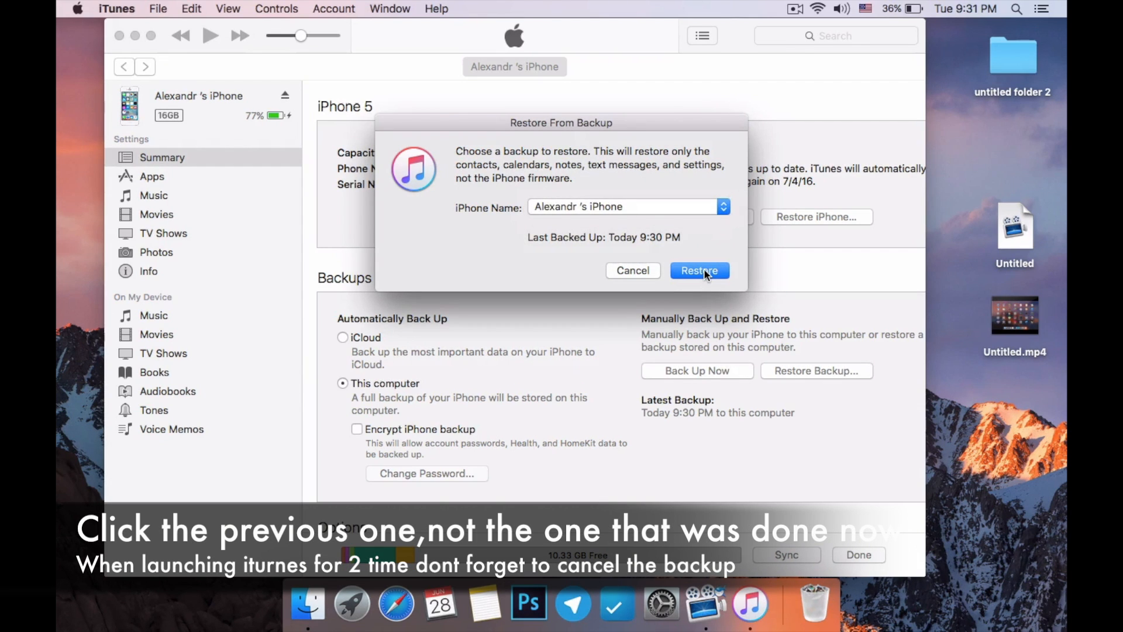